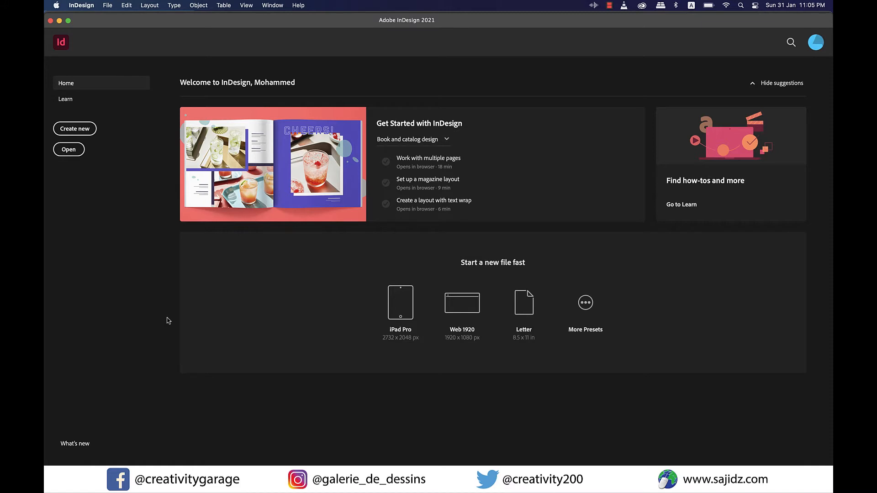
mouse_move(74, 128)
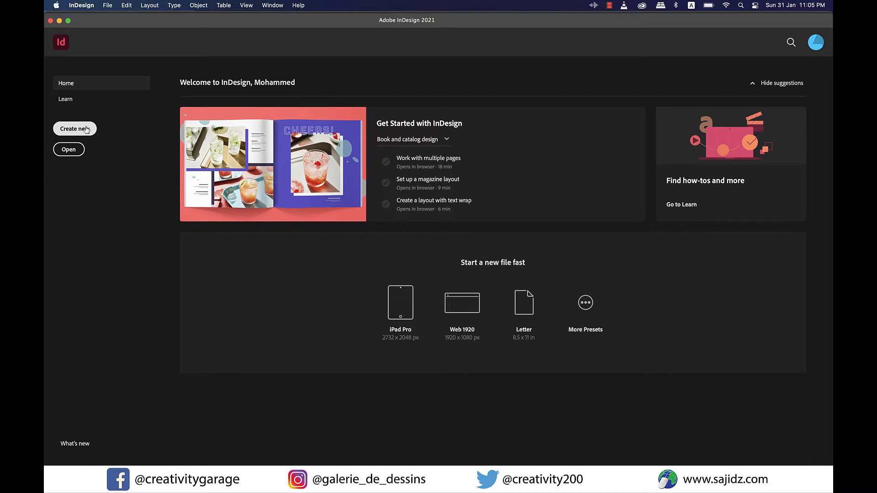
- Create an Untitled-1 document in pixels, portrait orientation, with 5 pages
left_click(75, 128)
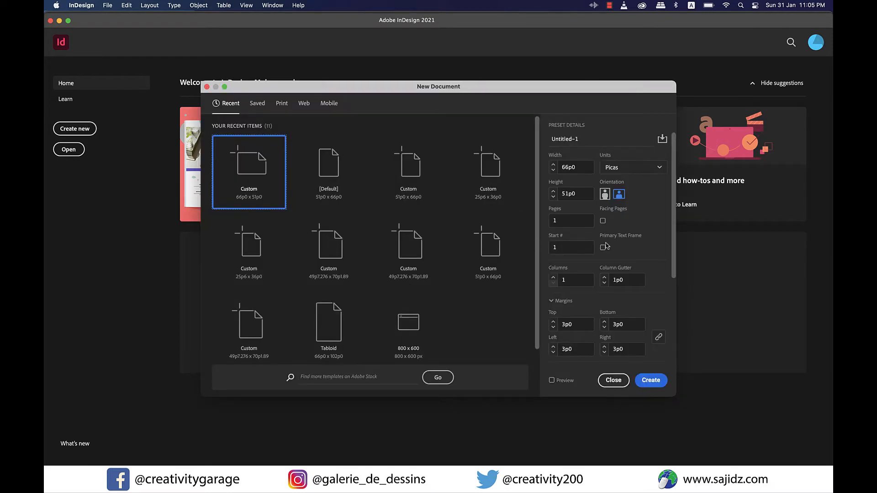
left_click(632, 167)
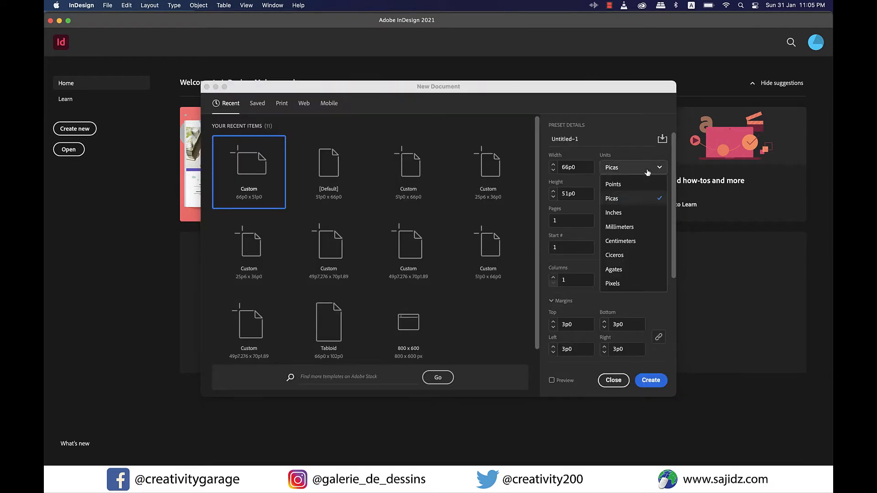
left_click(612, 284)
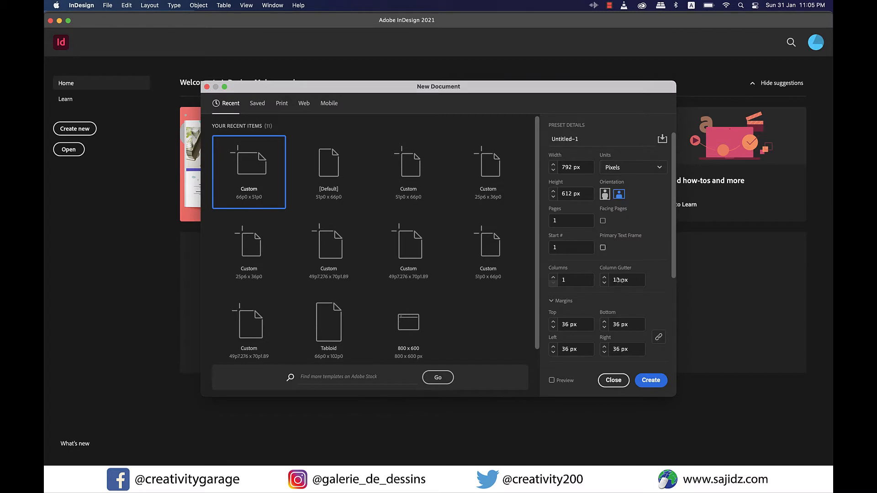
left_click(605, 194)
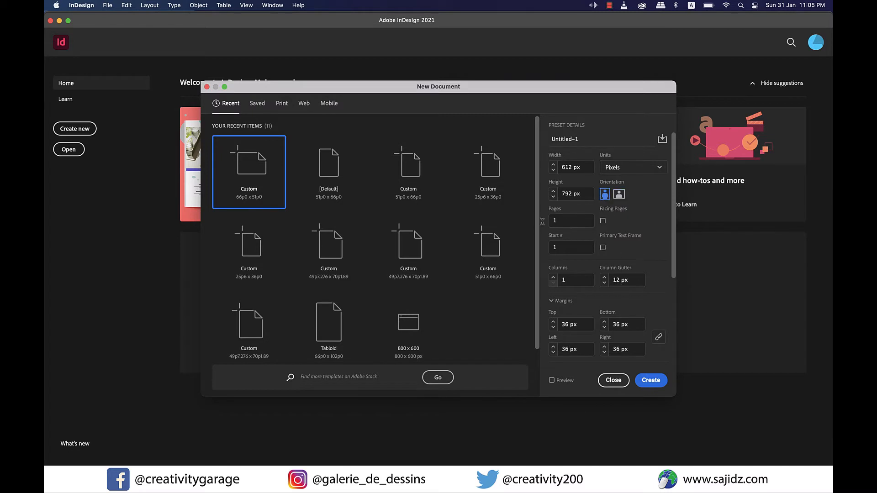
type("5")
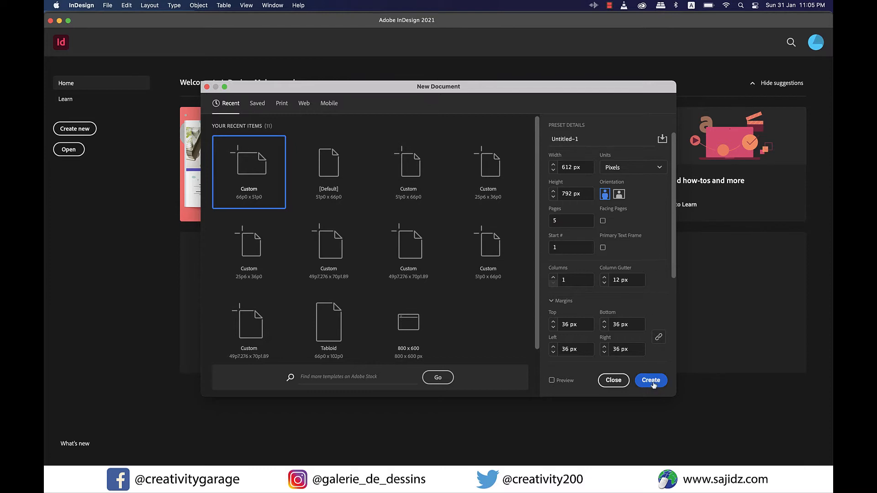
left_click(651, 381)
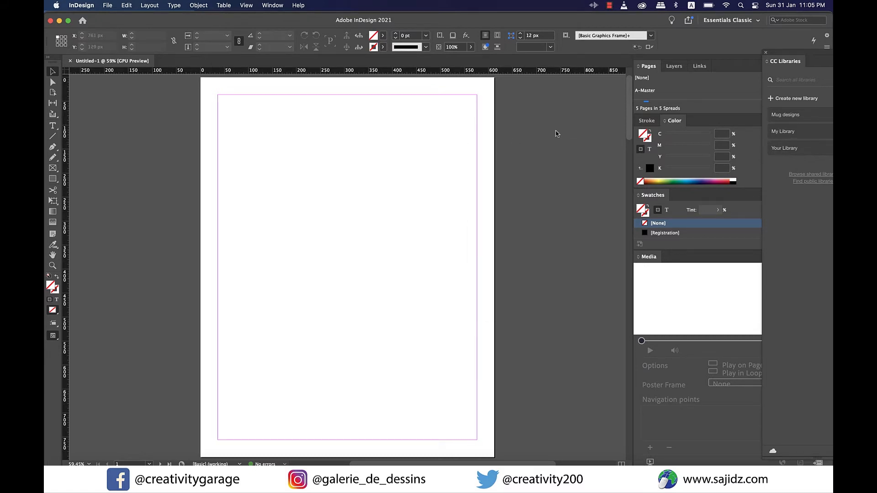
- Pull the Pages panel out into a floating panel listing A-Master and five pages
left_click_drag(647, 65, 556, 95)
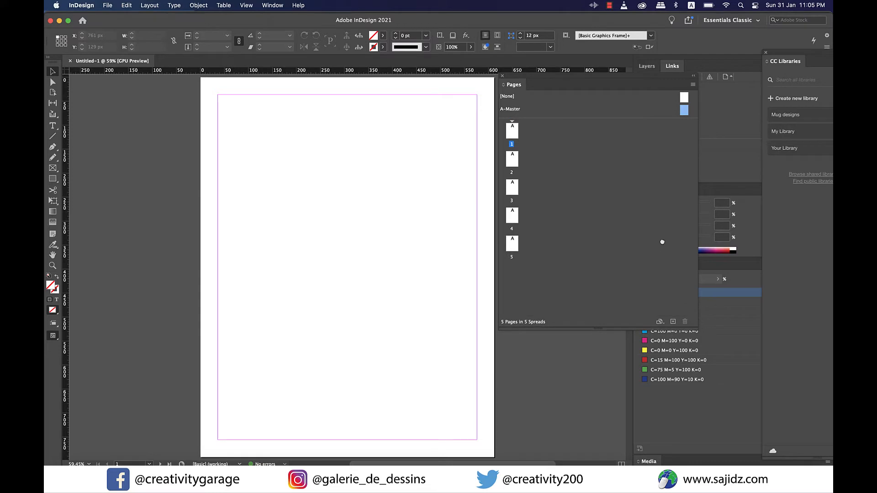
mouse_move(645, 205)
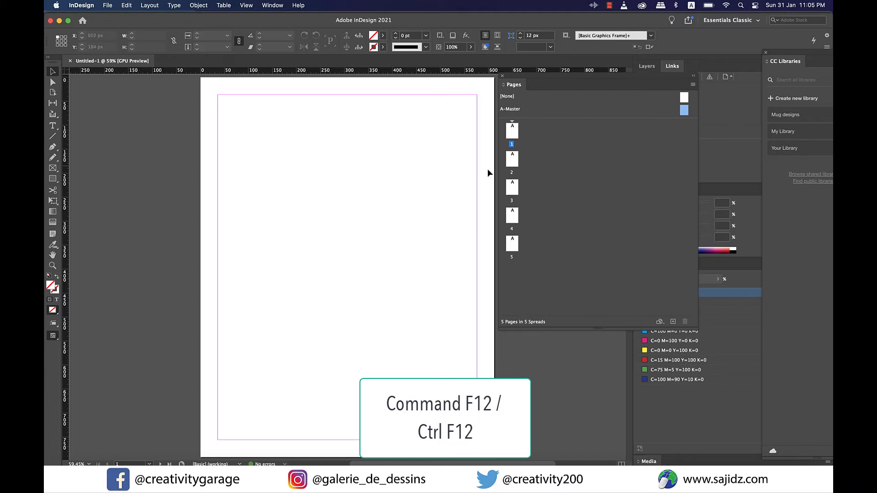
left_click(511, 186)
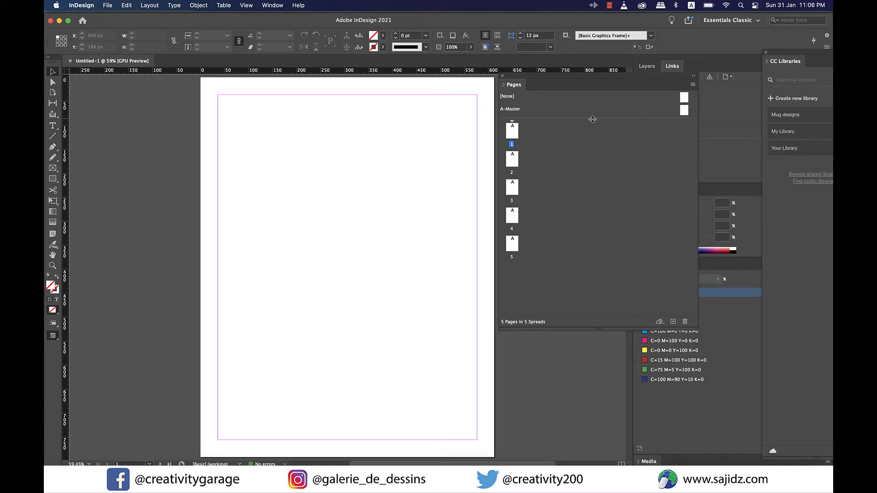
mouse_move(592, 122)
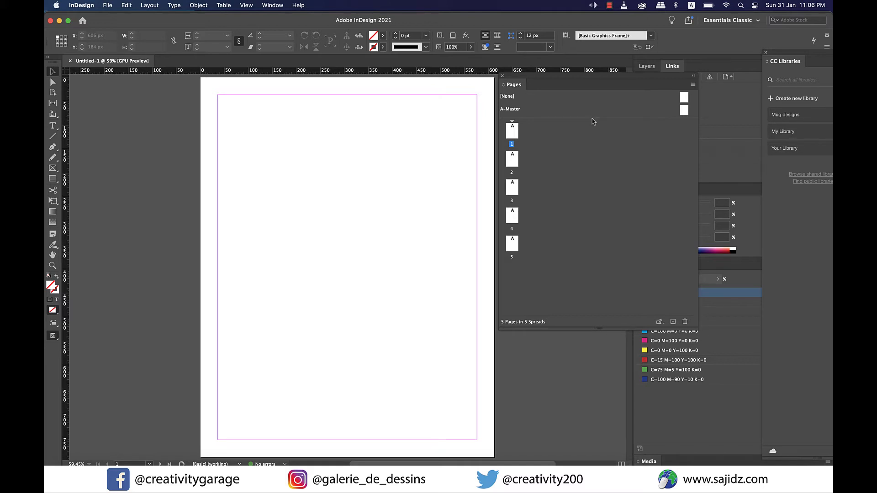
mouse_move(677, 100)
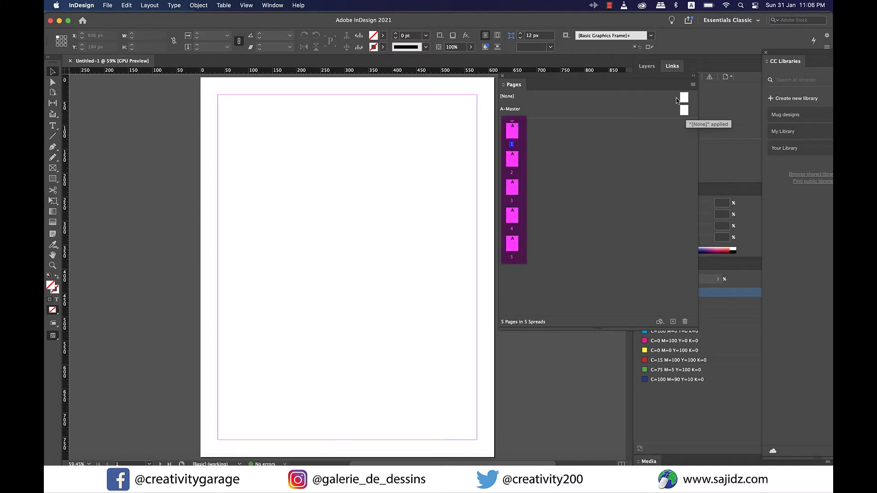
- Open A-Master from the Pages panel for editing
left_click(684, 109)
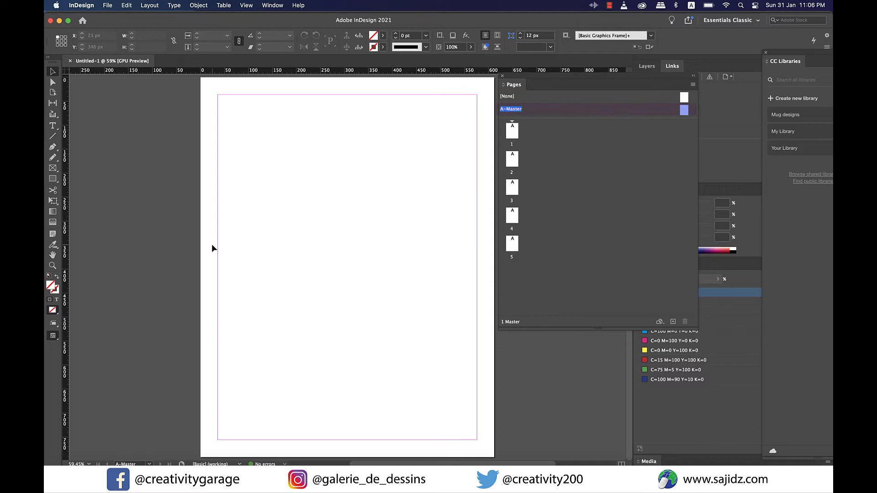
mouse_move(53, 179)
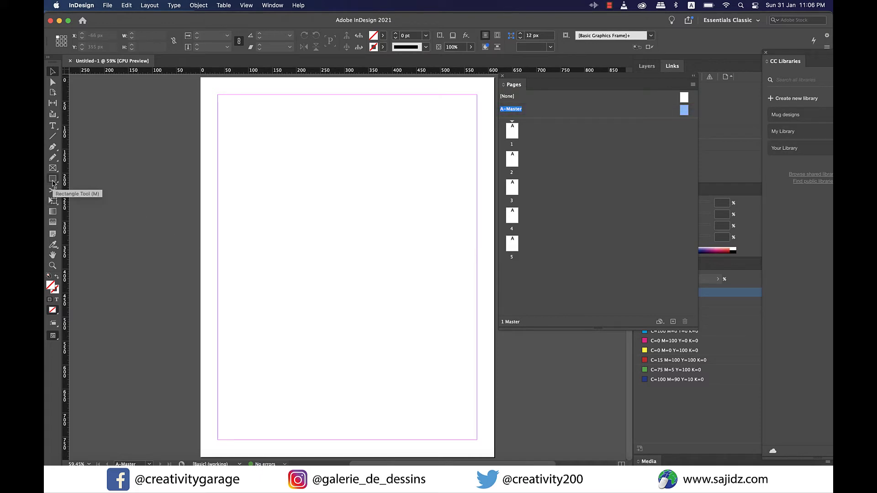
mouse_move(53, 190)
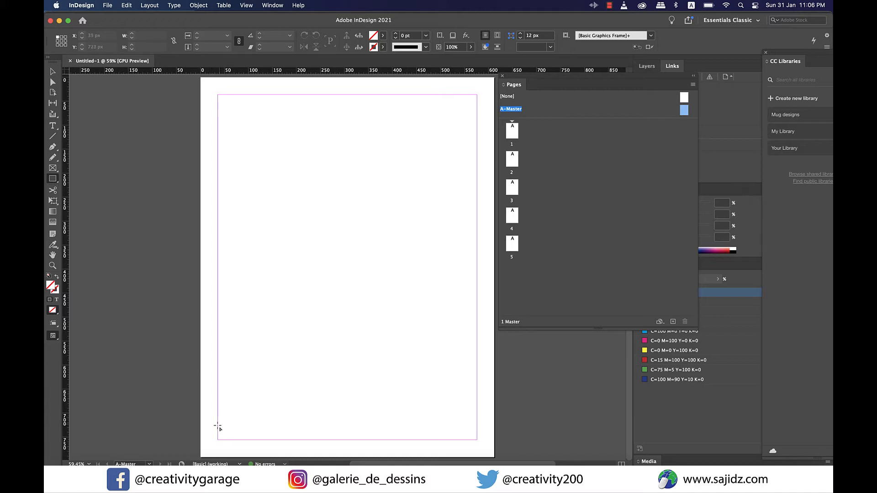
- Draw a full-width bottom bar on A-Master, fill it magenta, and check pages 4 and 2
left_click_drag(218, 426, 373, 436)
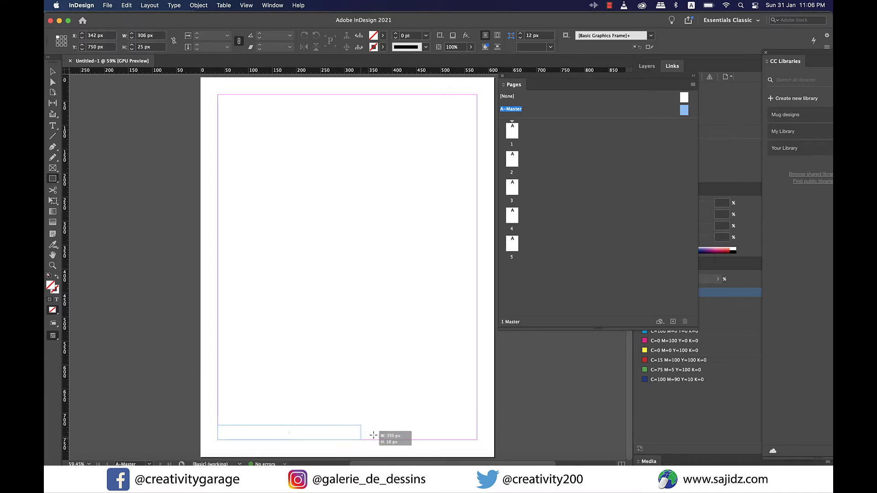
left_click_drag(374, 436, 479, 441)
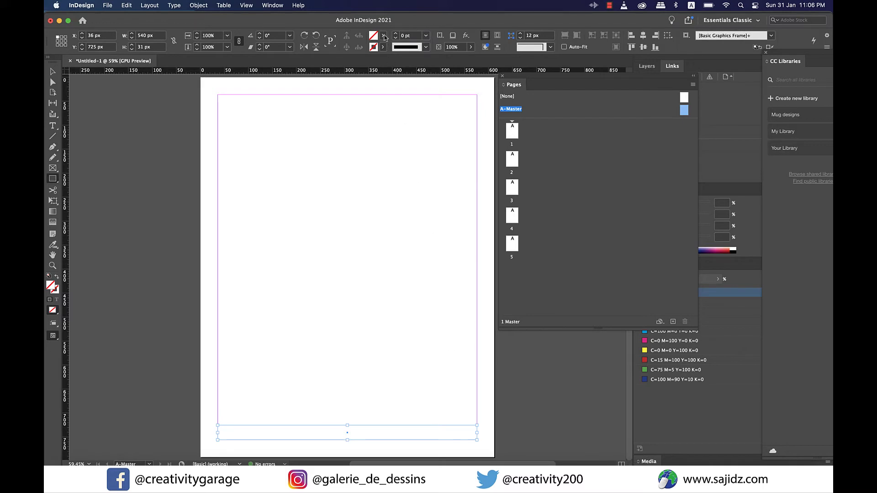
left_click(384, 35)
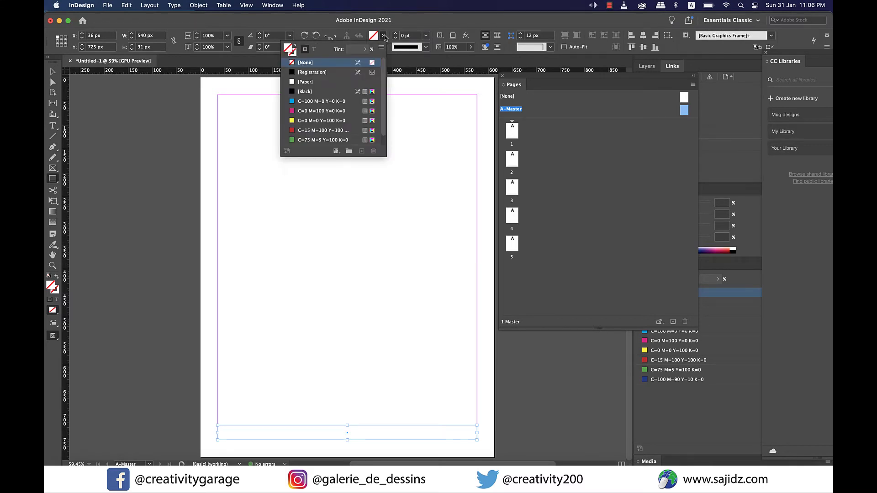
mouse_move(293, 115)
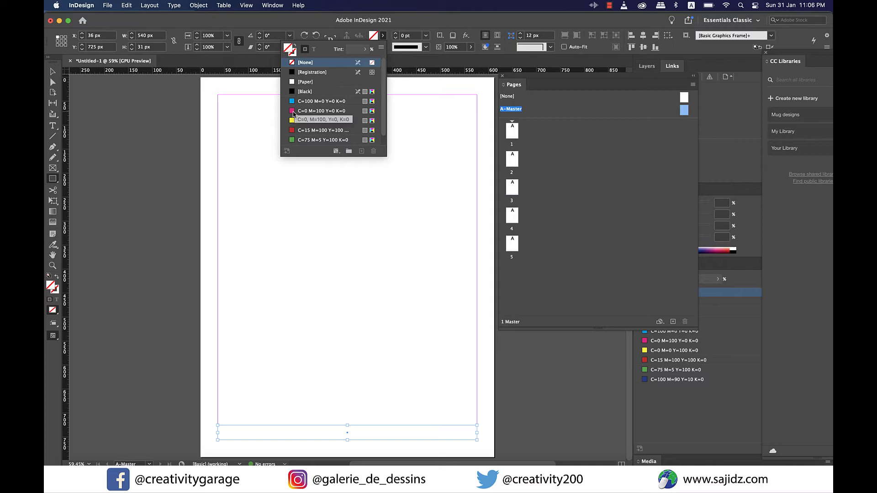
left_click(321, 110)
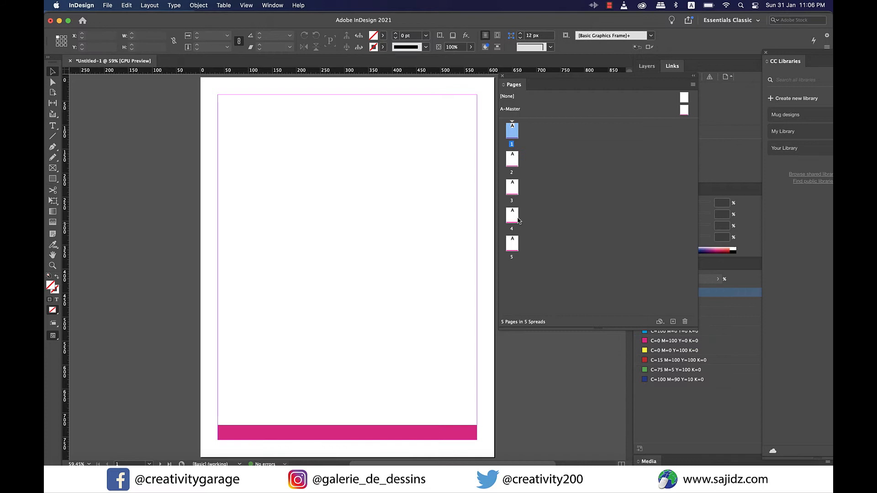
left_click(512, 215)
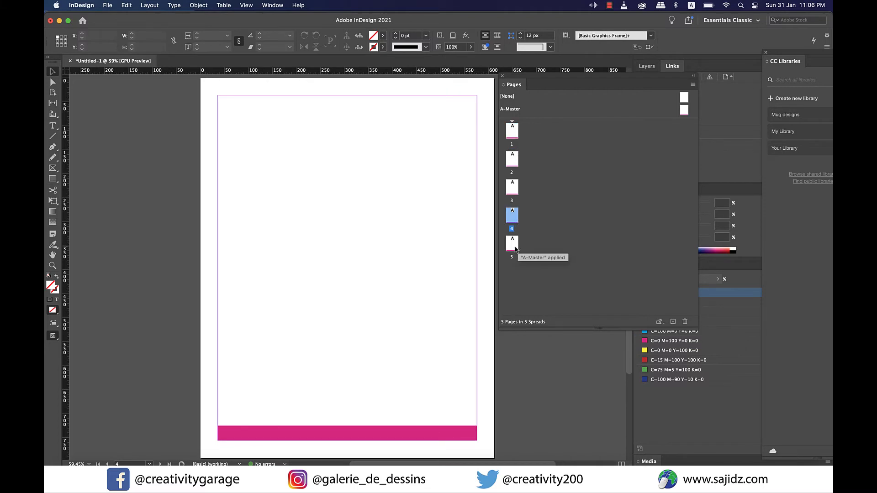
left_click(512, 159)
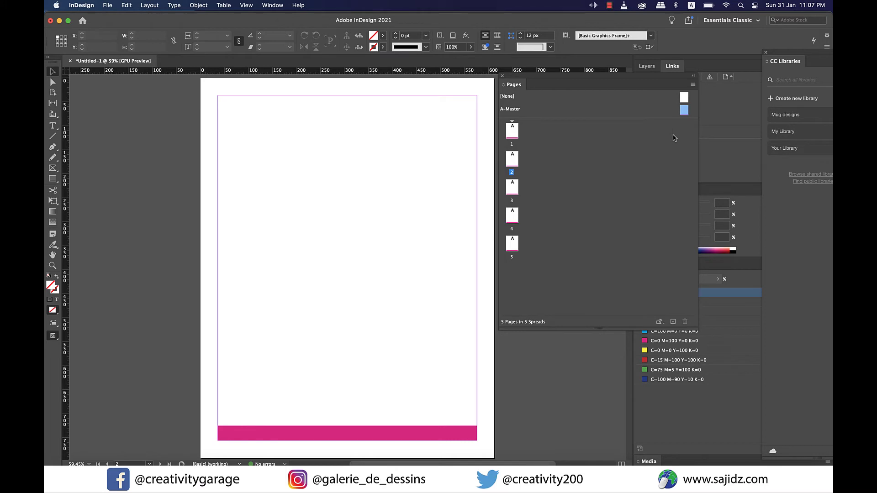
mouse_move(673, 322)
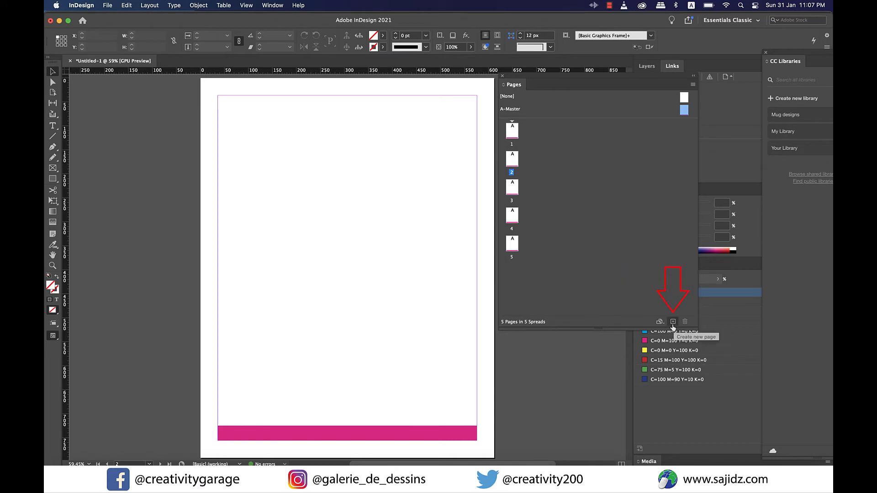
mouse_move(686, 115)
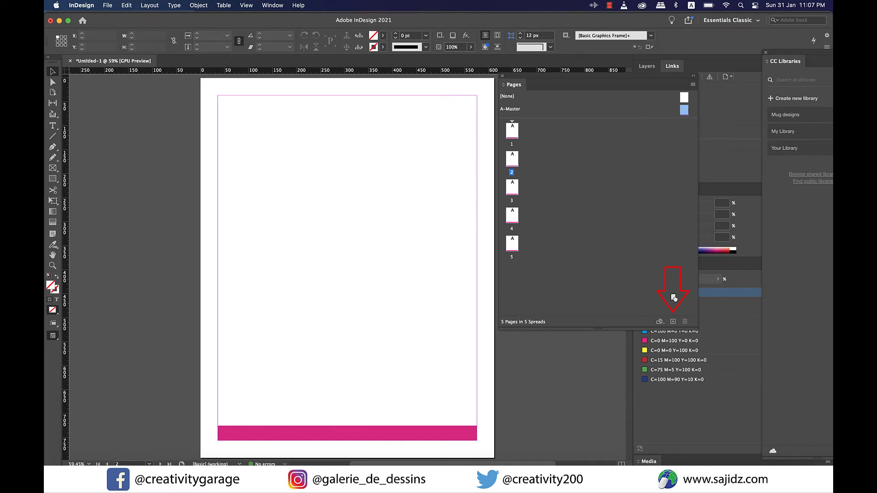
- Create B-Master as a new master in the Pages panel
left_click(672, 322)
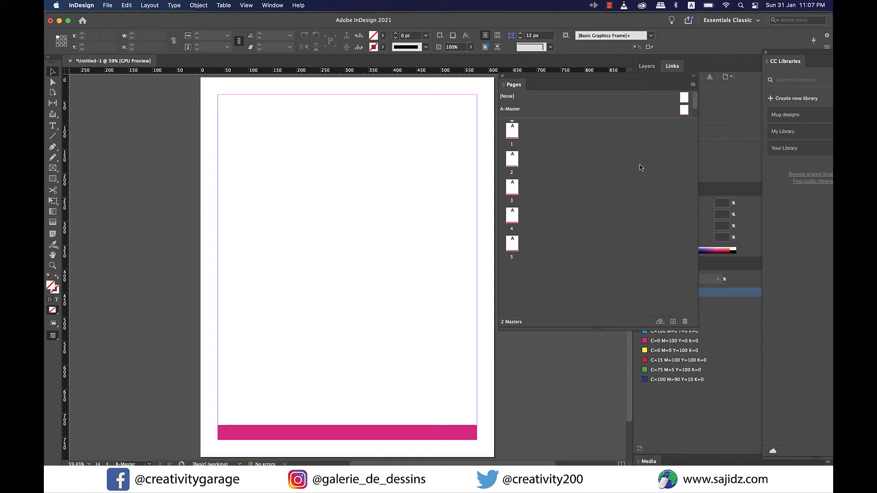
mouse_move(630, 119)
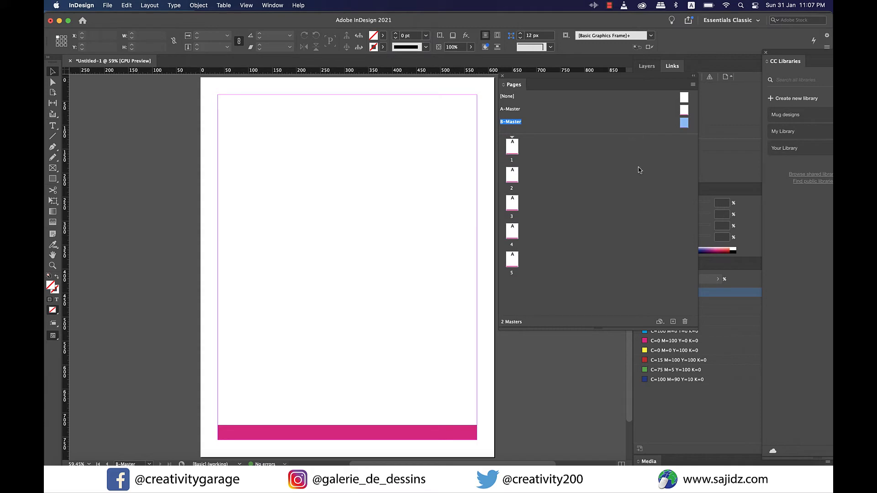
mouse_move(592, 130)
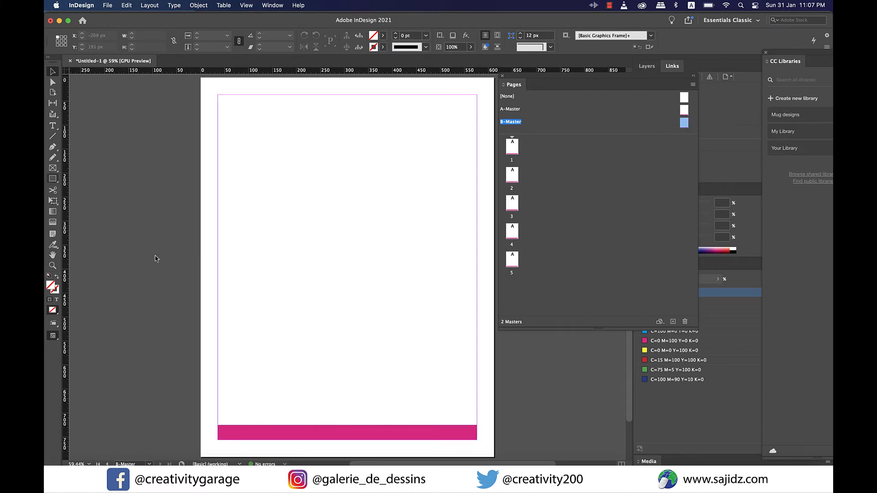
- Draw a header bar across the top of B-Master, then return to page 1
left_click_drag(219, 95, 384, 117)
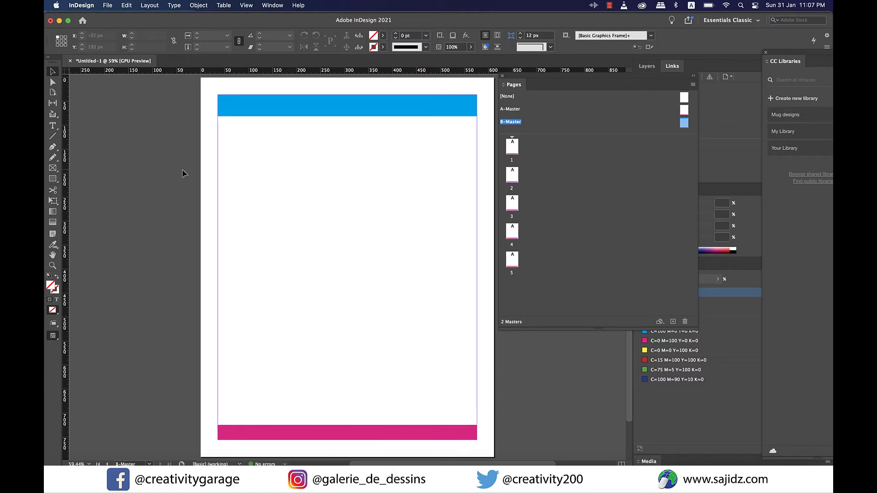
left_click(511, 146)
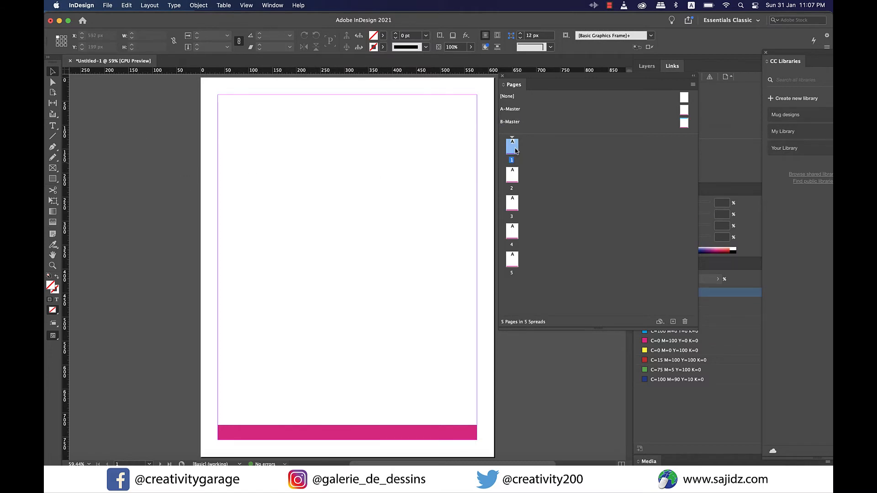
- Apply B-Master to page 1, then select page 3 and bring up its page commands
left_click(511, 175)
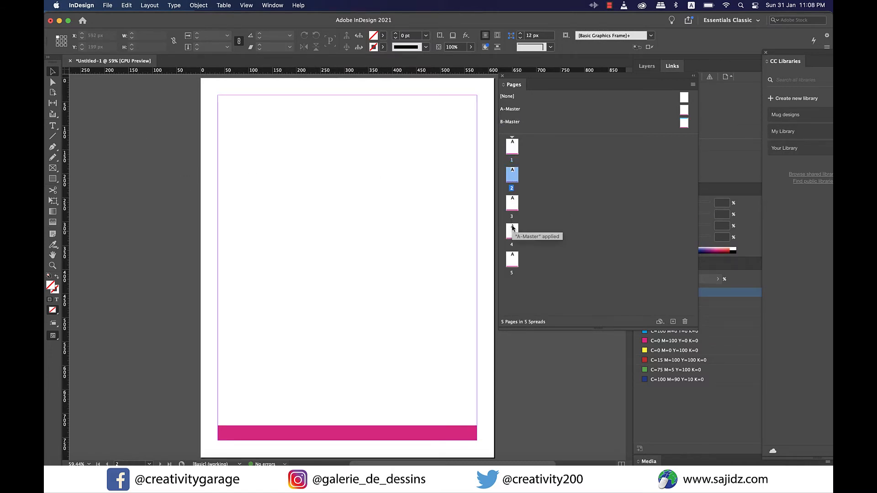
left_click(512, 259)
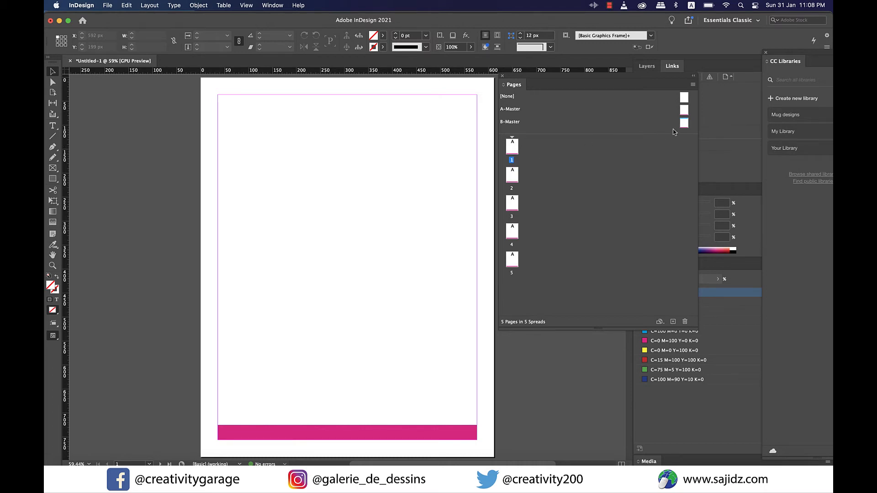
left_click(685, 124)
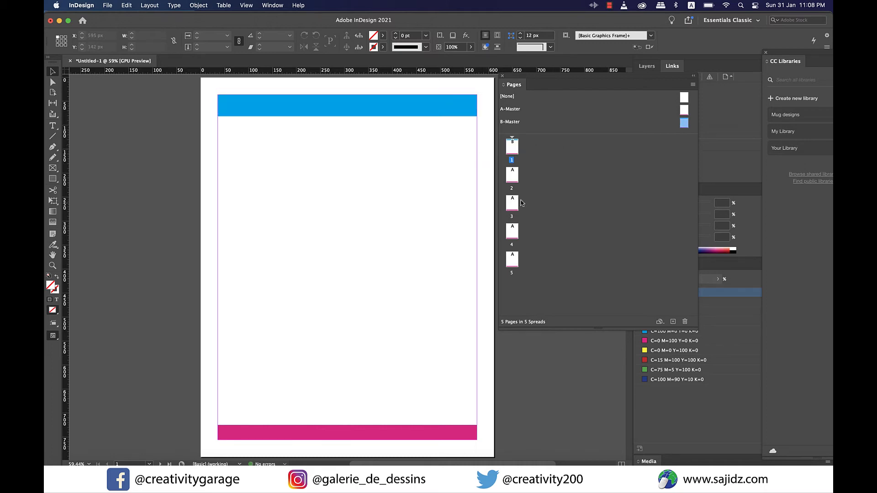
mouse_move(526, 202)
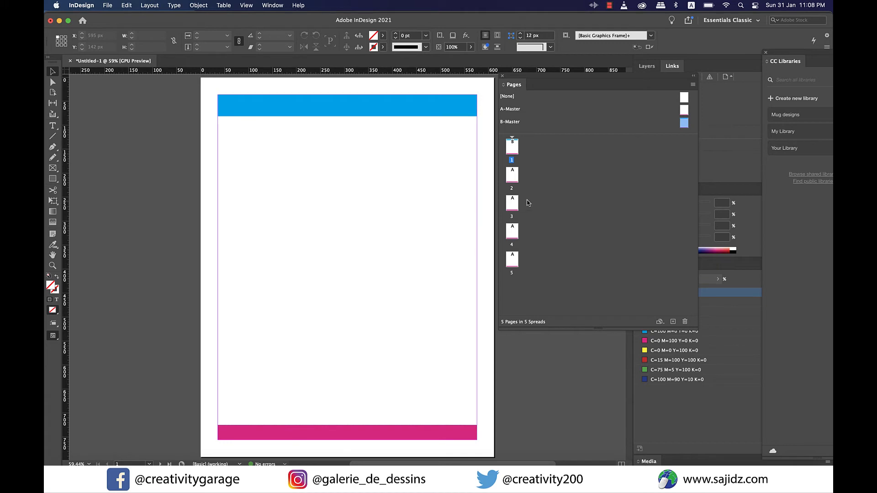
mouse_move(513, 207)
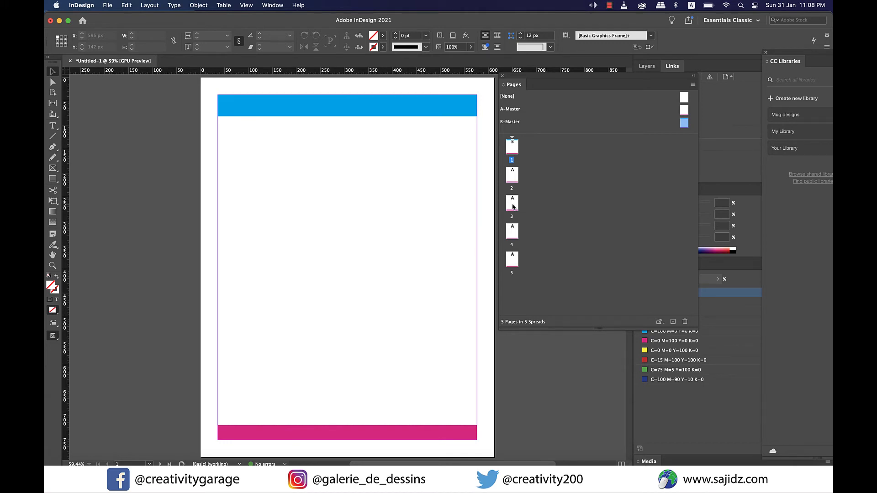
left_click(512, 201)
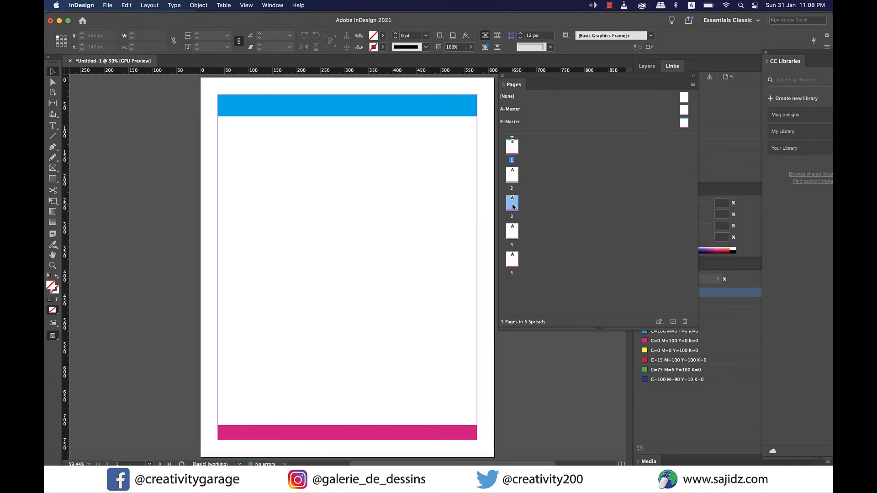
right_click(511, 202)
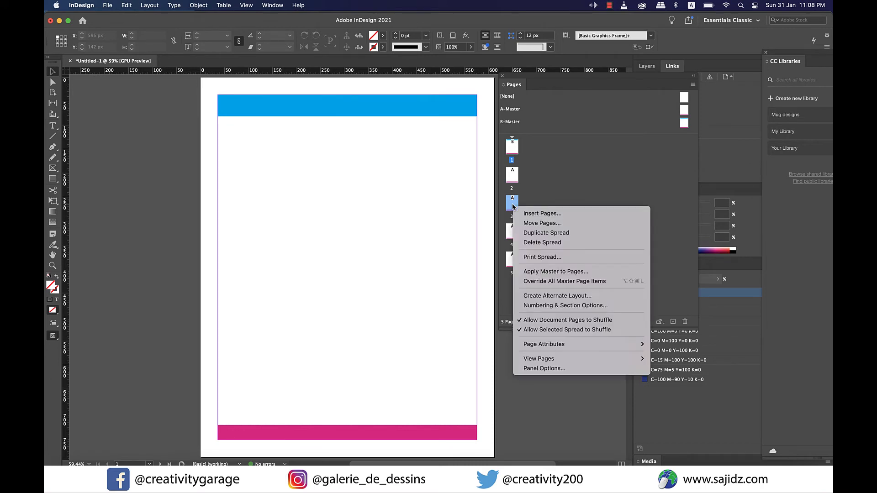
mouse_move(555, 271)
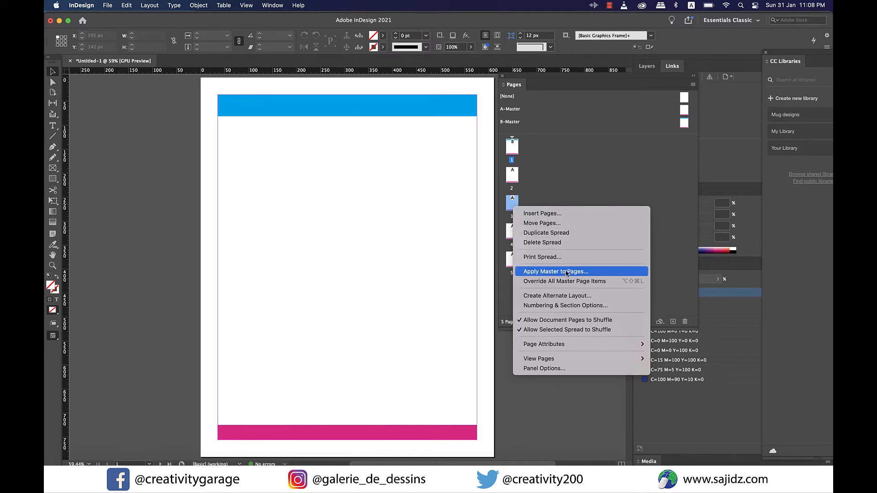
- Apply B-Master to page 3 through Apply Master to Pages
left_click(555, 271)
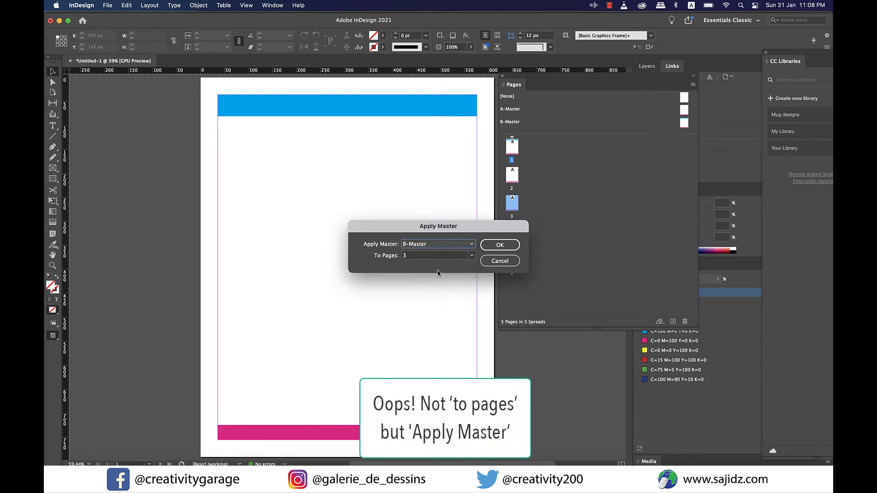
left_click(499, 245)
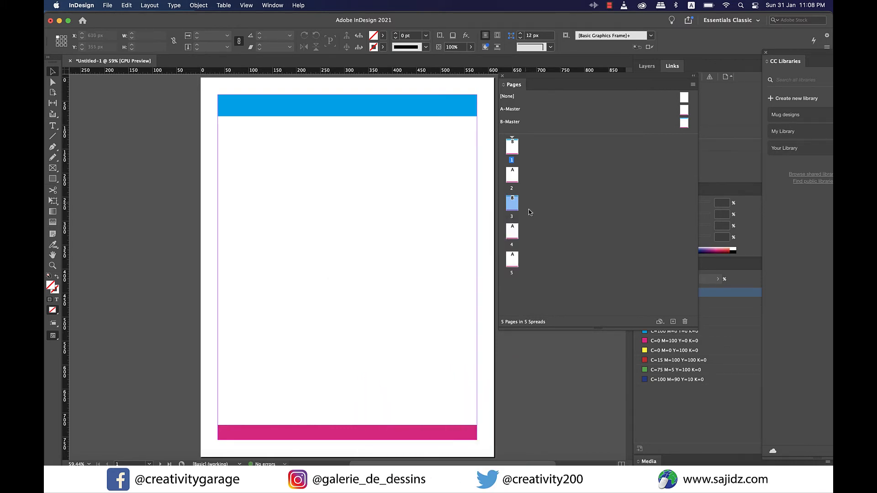
left_click(511, 203)
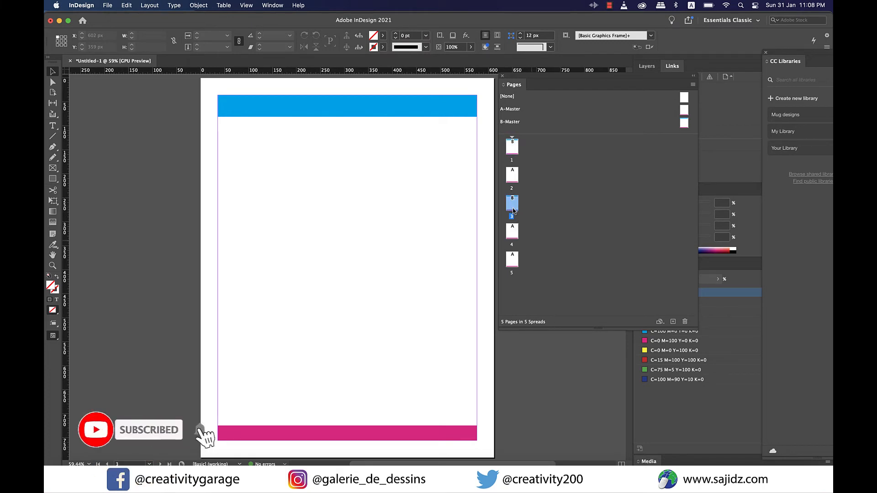
left_click(512, 259)
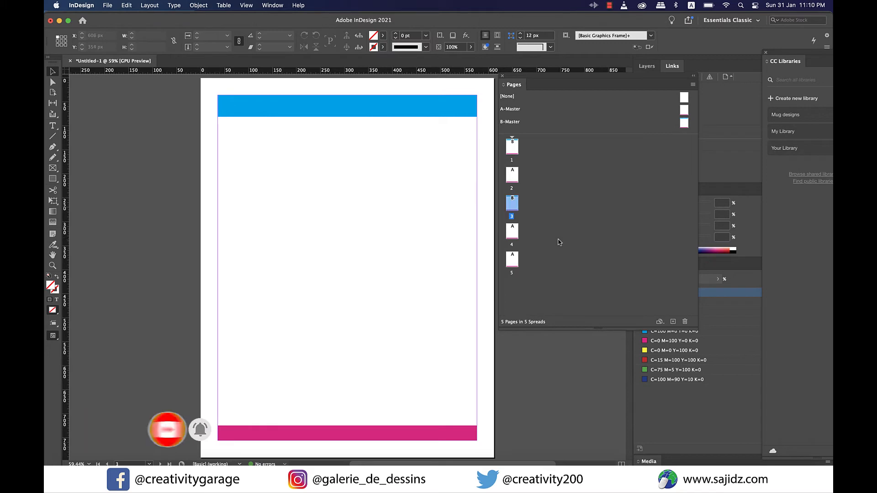
mouse_move(397, 106)
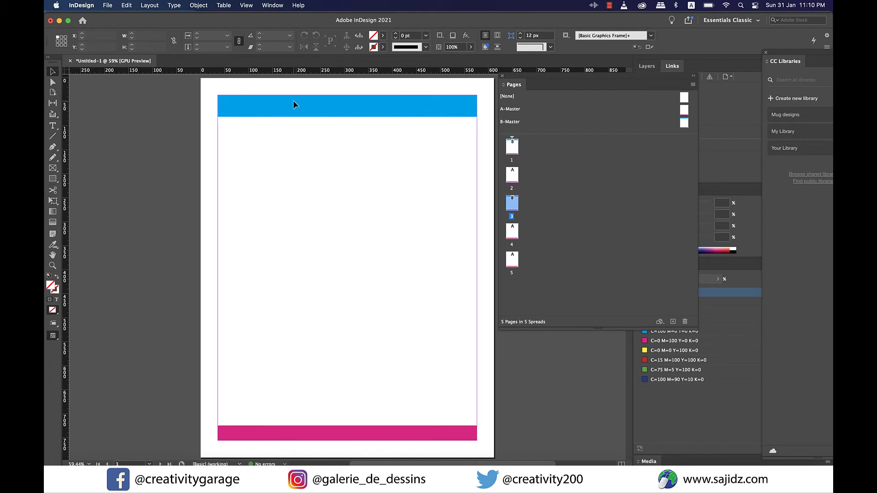
mouse_move(291, 122)
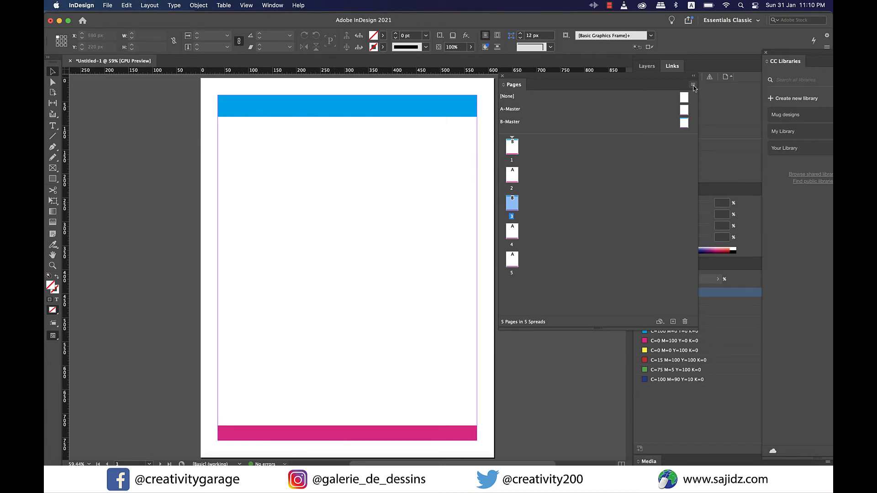
- Override all master page items on page 3 and select its detached header bar
left_click(693, 84)
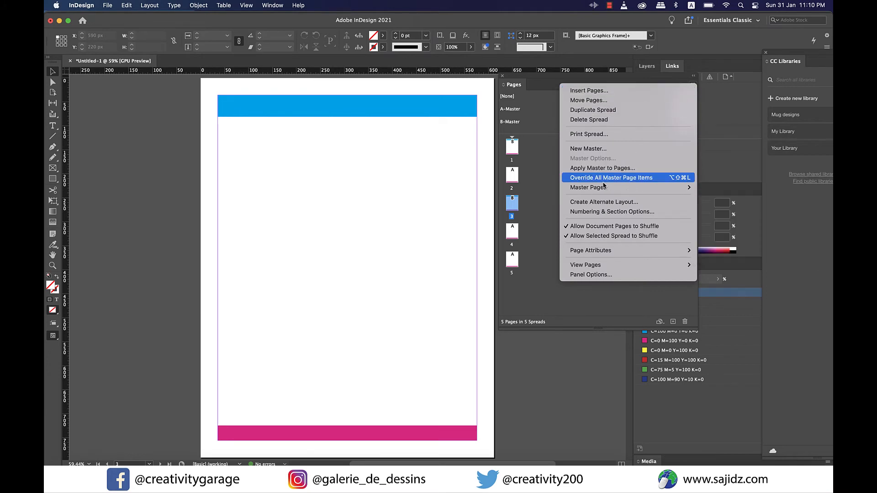
mouse_move(651, 182)
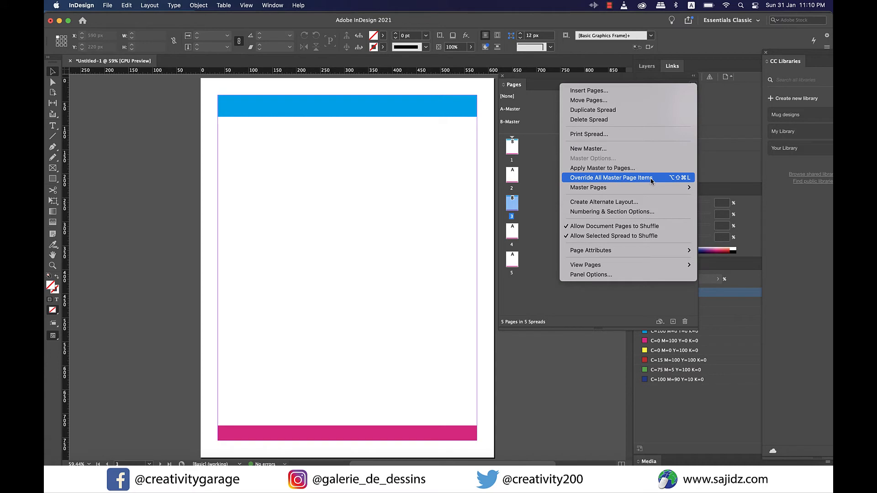
left_click(610, 177)
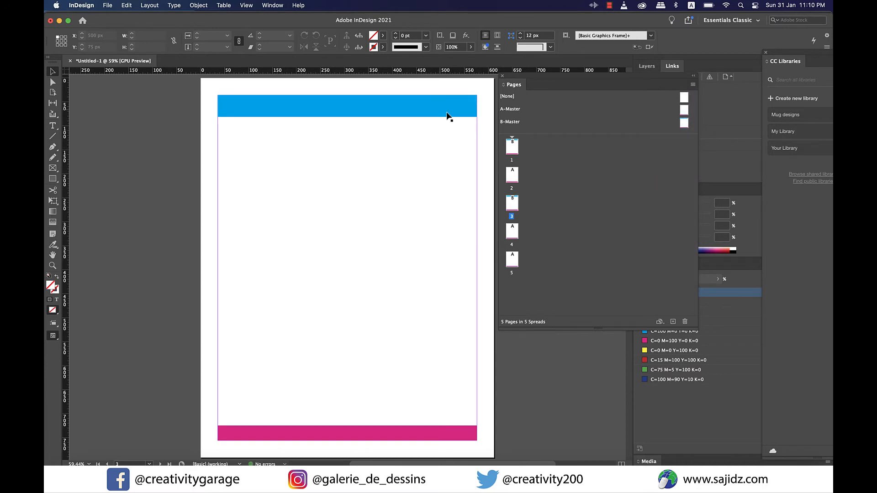
left_click(347, 433)
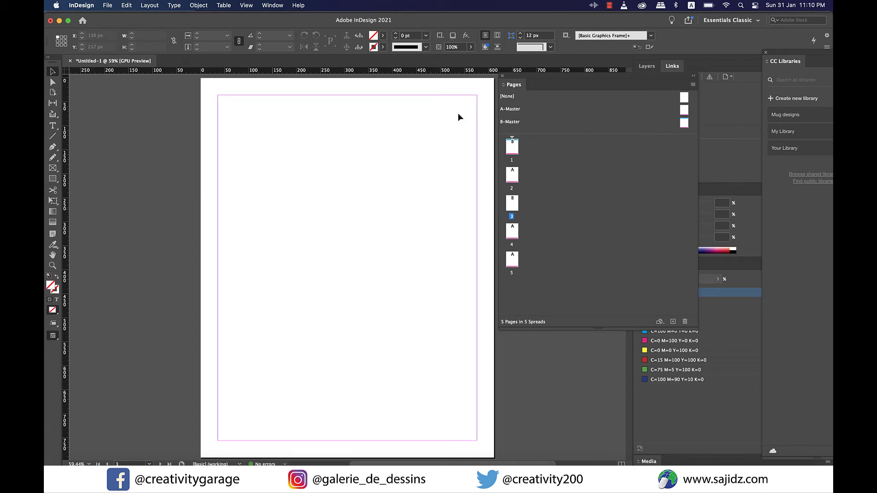
mouse_move(179, 274)
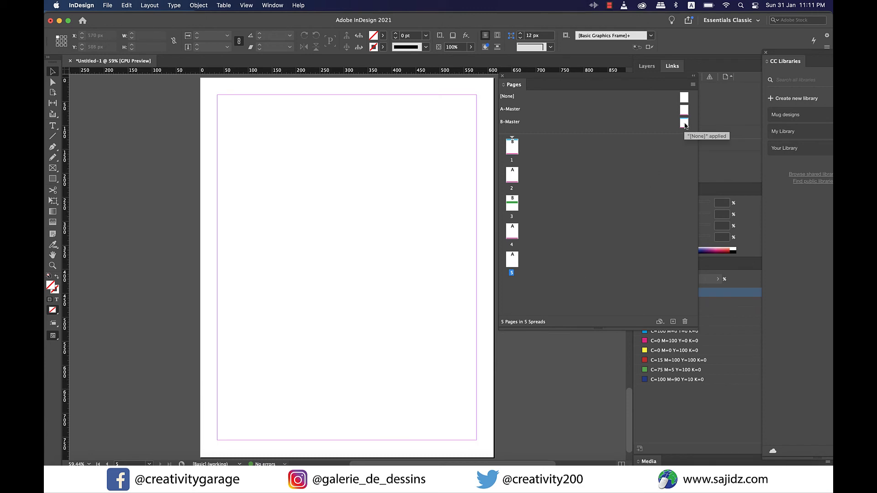
- Apply B-Master to page 5 from the Pages panel
left_click(685, 122)
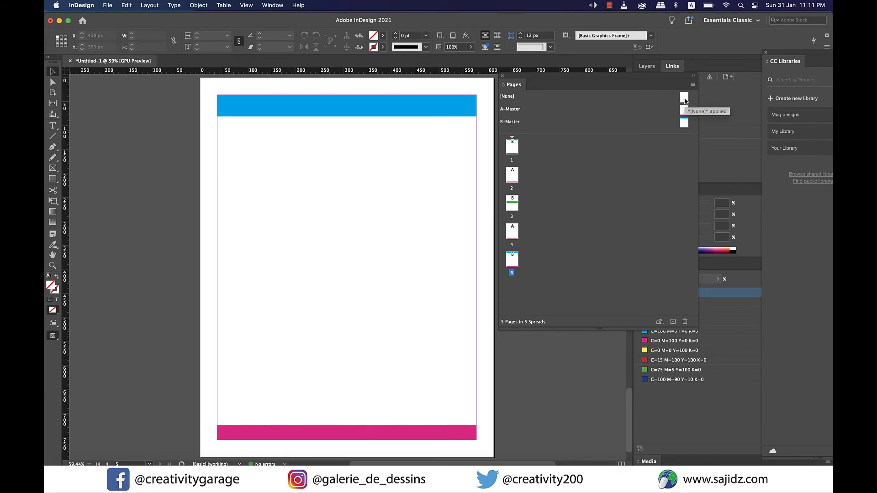
mouse_move(523, 260)
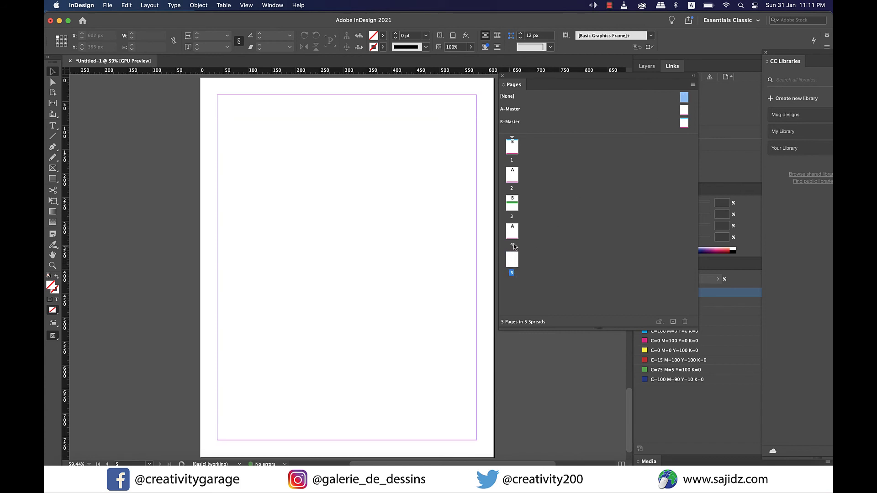
mouse_move(511, 246)
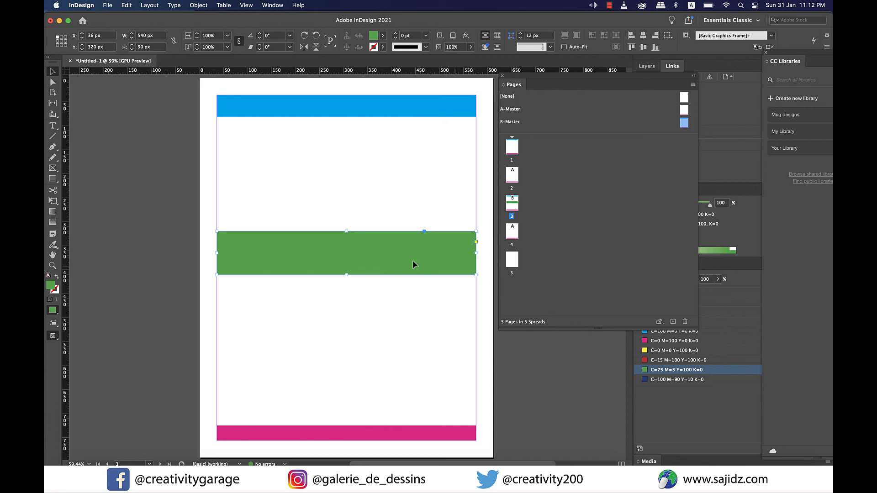
mouse_move(564, 247)
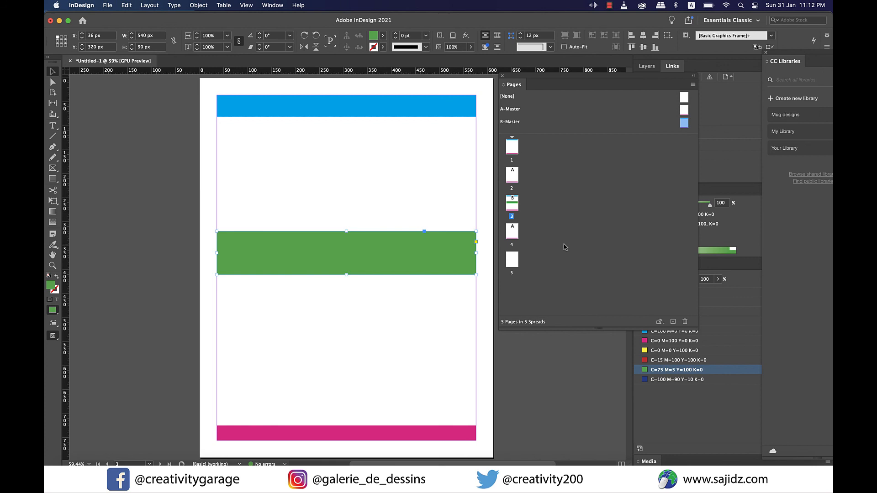